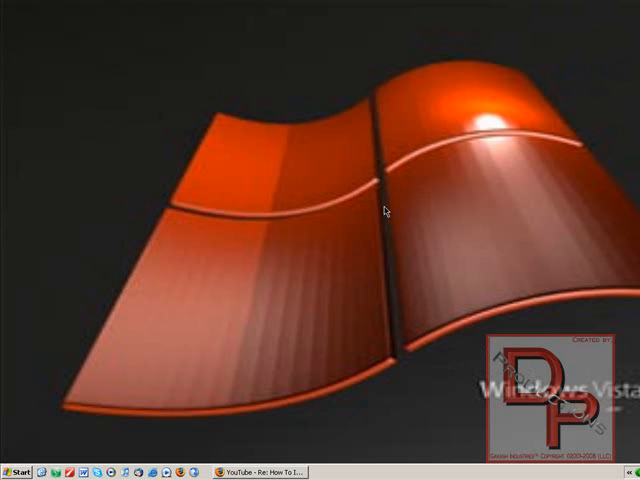
mouse_move(384, 230)
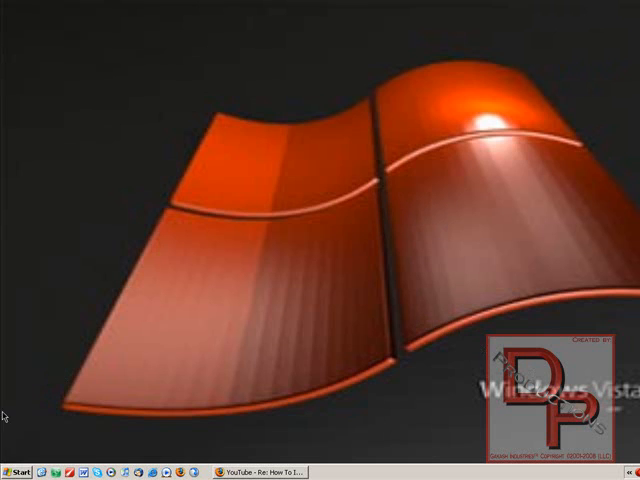
mouse_move(136, 398)
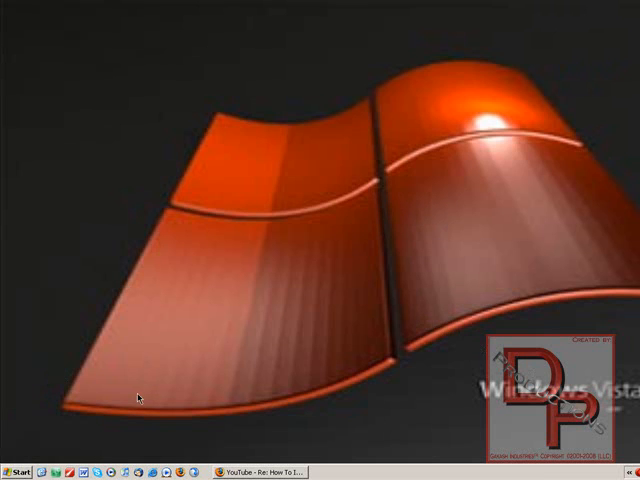
mouse_move(384, 218)
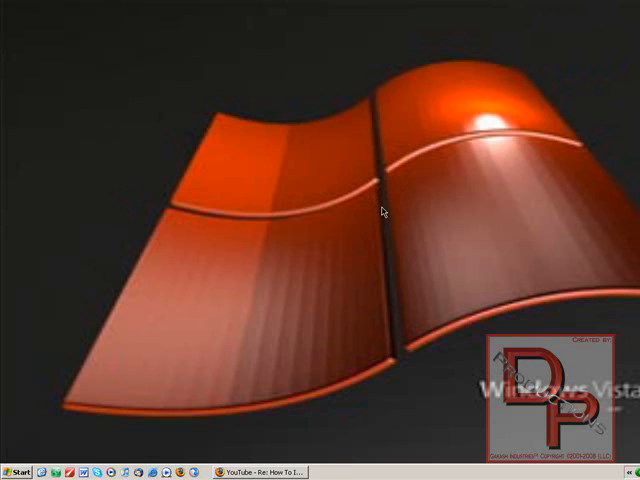
mouse_move(264, 310)
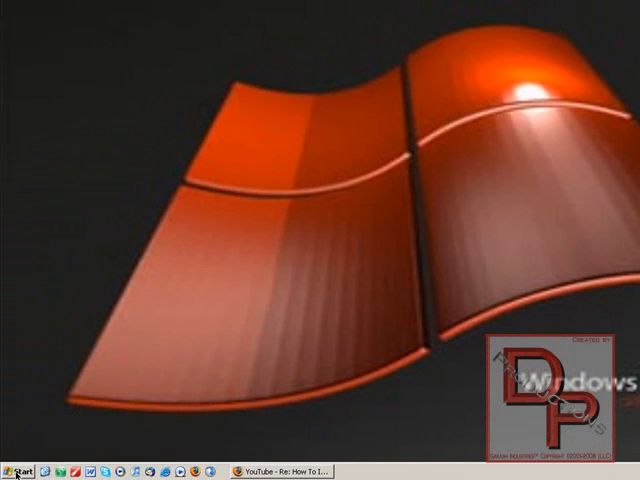
mouse_move(196, 376)
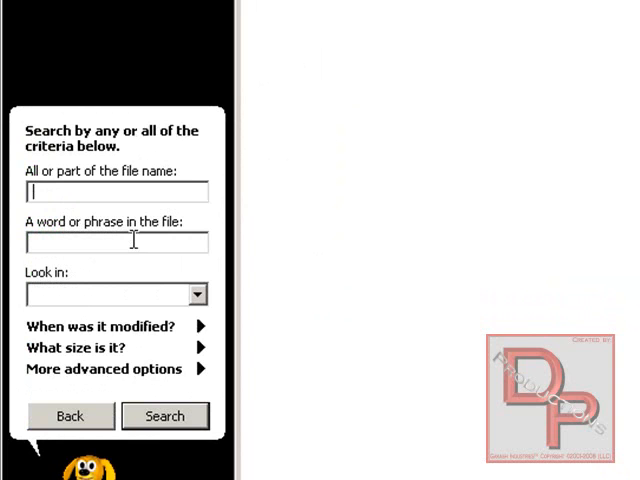
Run a file-name search for "steam" limited to Local Disk (C:)
left_click(196, 294)
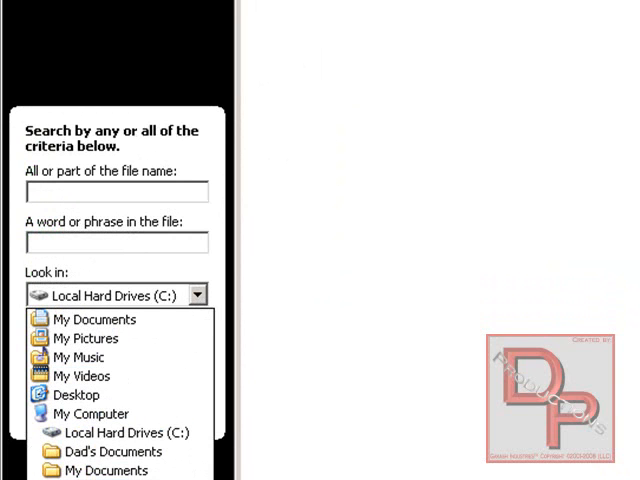
left_click(130, 432)
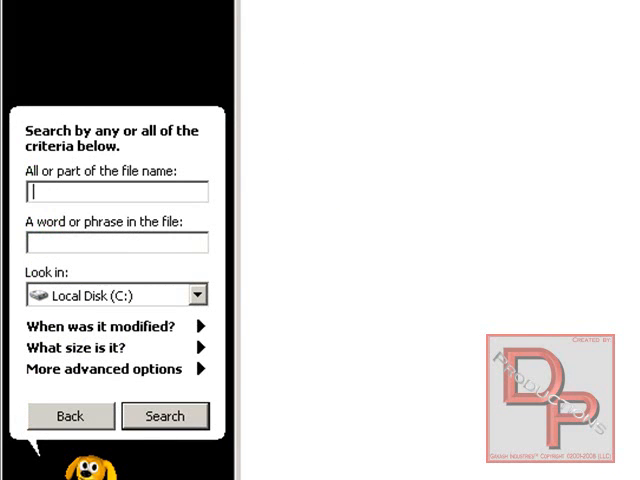
type("steam")
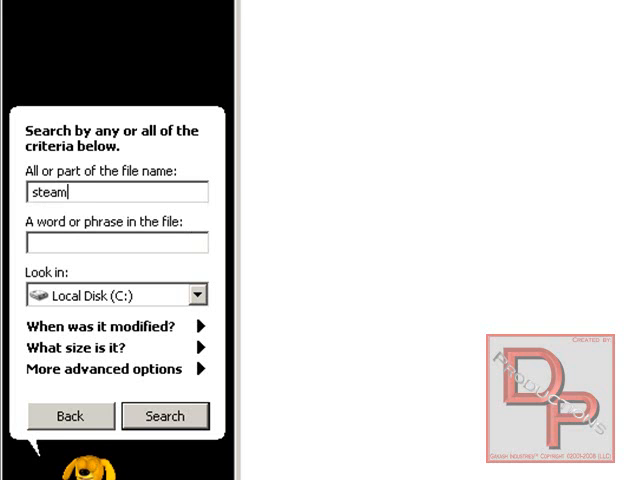
left_click(164, 416)
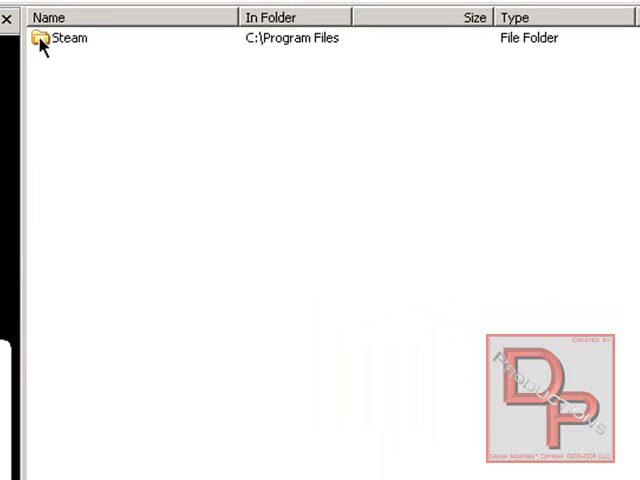
Open the Steam folder found in C:\Program Files from the search results
double_click(68, 38)
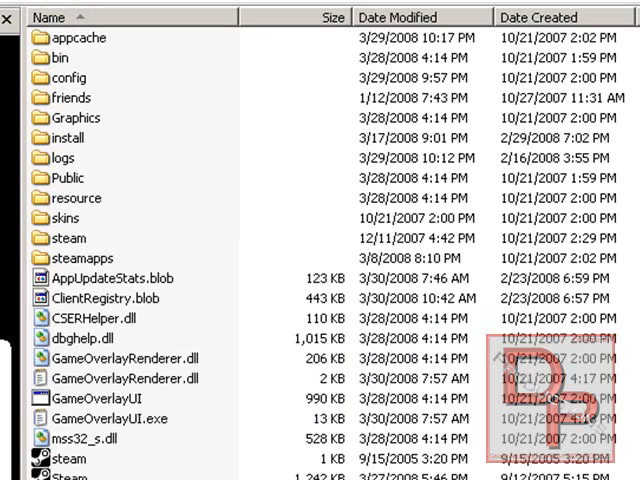
mouse_move(90, 152)
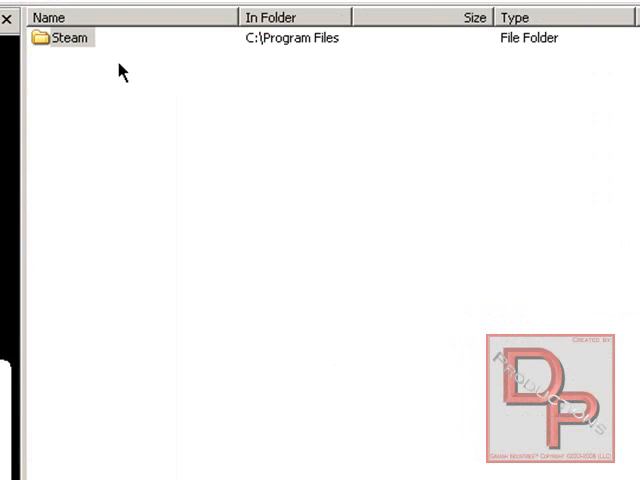
mouse_move(108, 84)
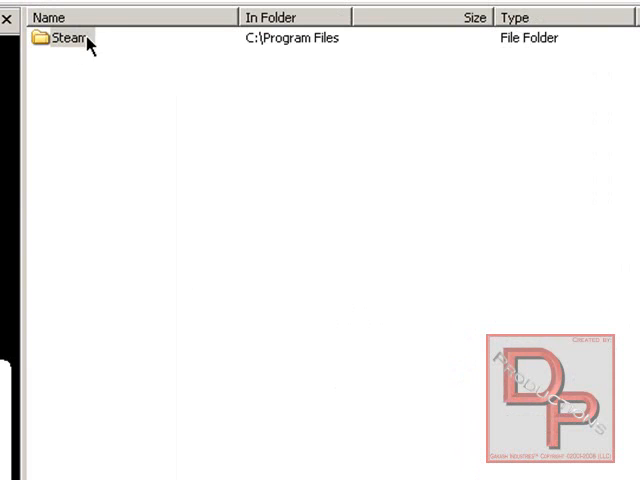
mouse_move(168, 84)
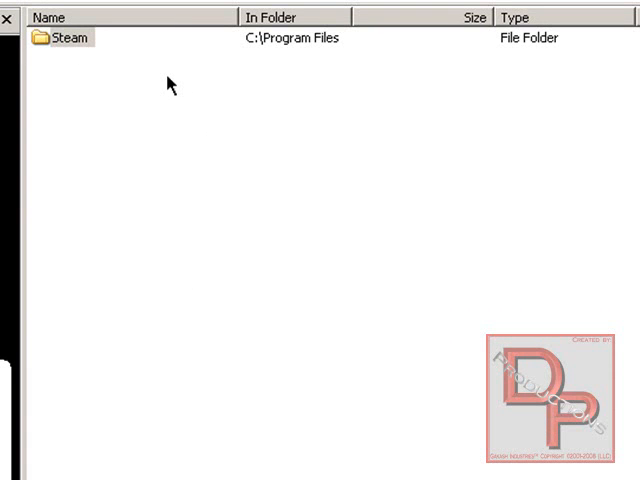
mouse_move(96, 58)
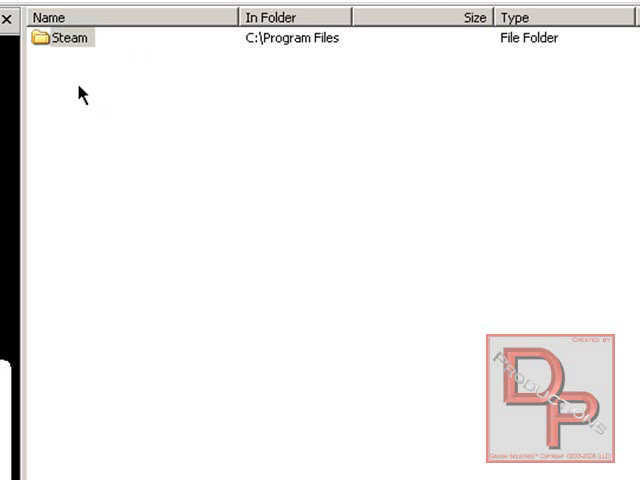
Open Steam\steamapps\darkpivot and add it to Favorites via Add to Favorites
left_click(20, 468)
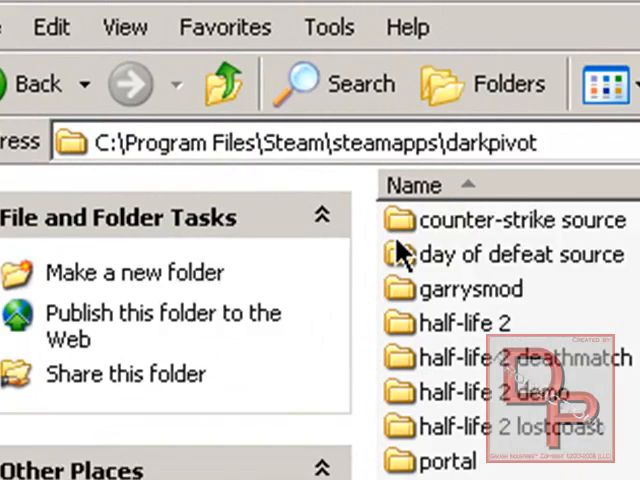
left_click(224, 28)
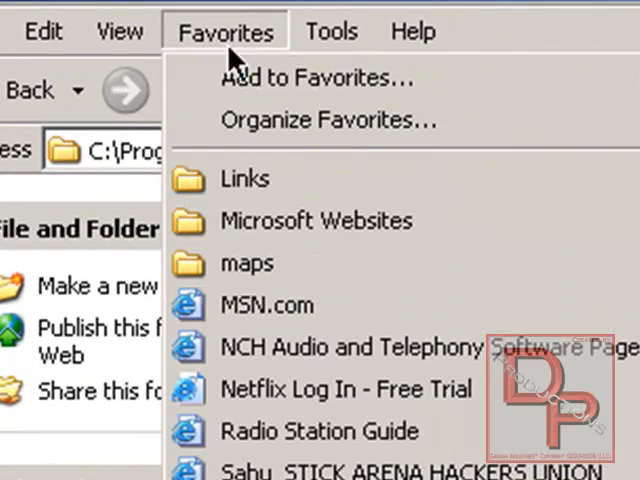
left_click(224, 32)
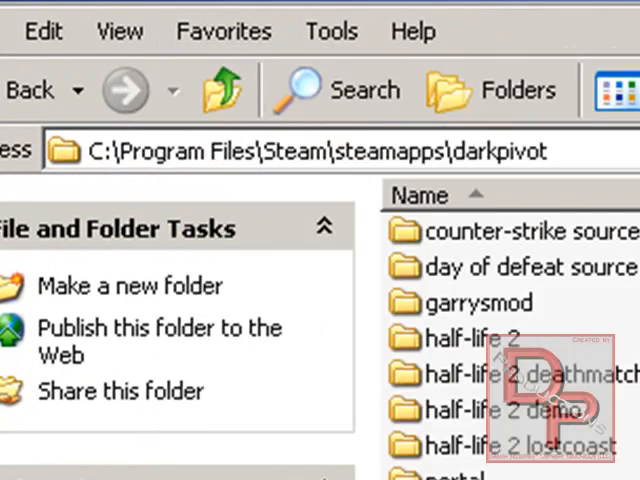